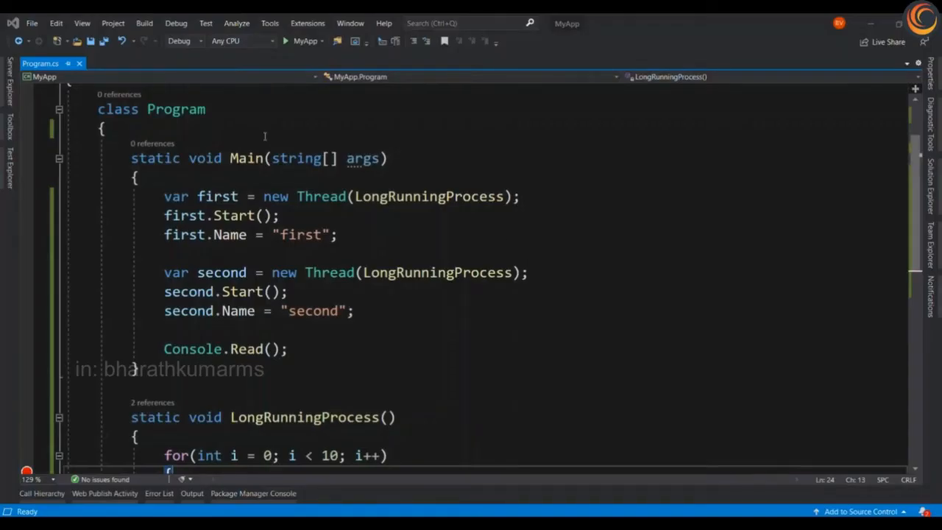
Step: Select the two threads' creation code, then debug MyApp until it pauses at the loop breakpoint
click(165, 196)
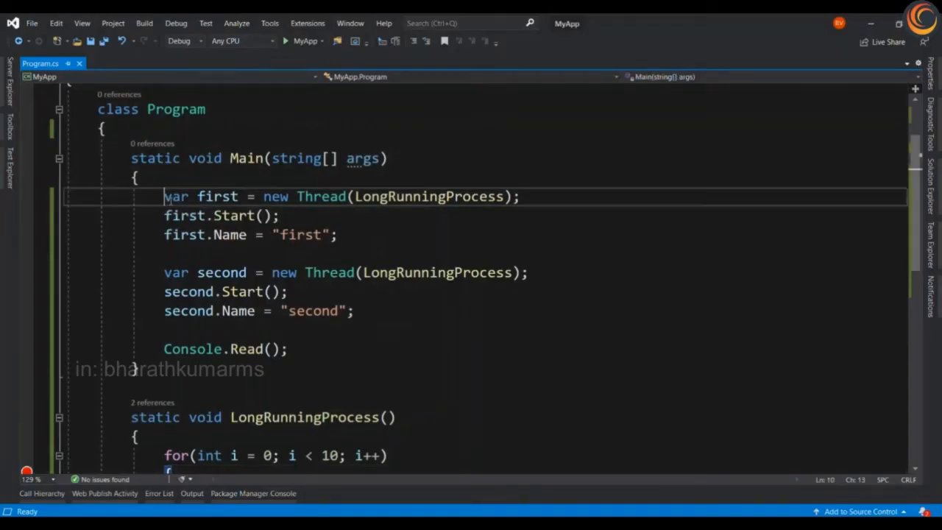
drag(164, 195, 354, 311)
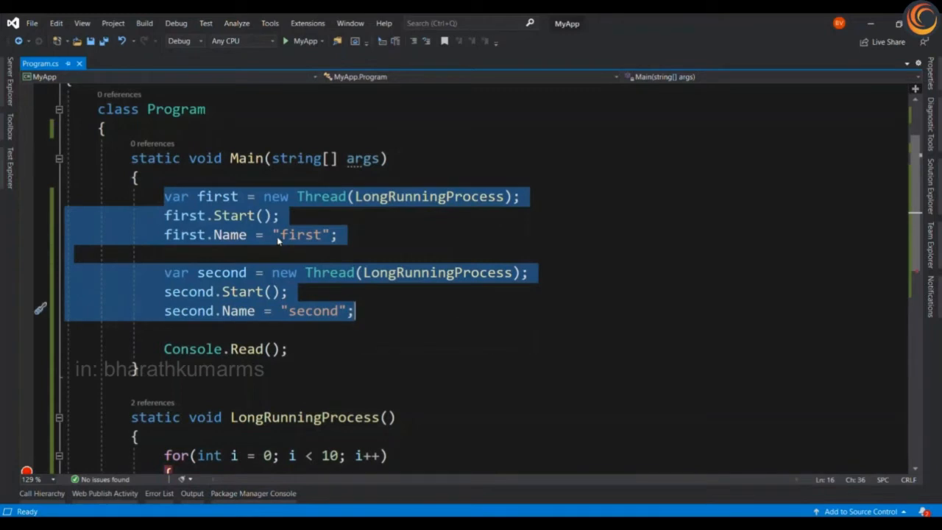
mouse_move(317, 311)
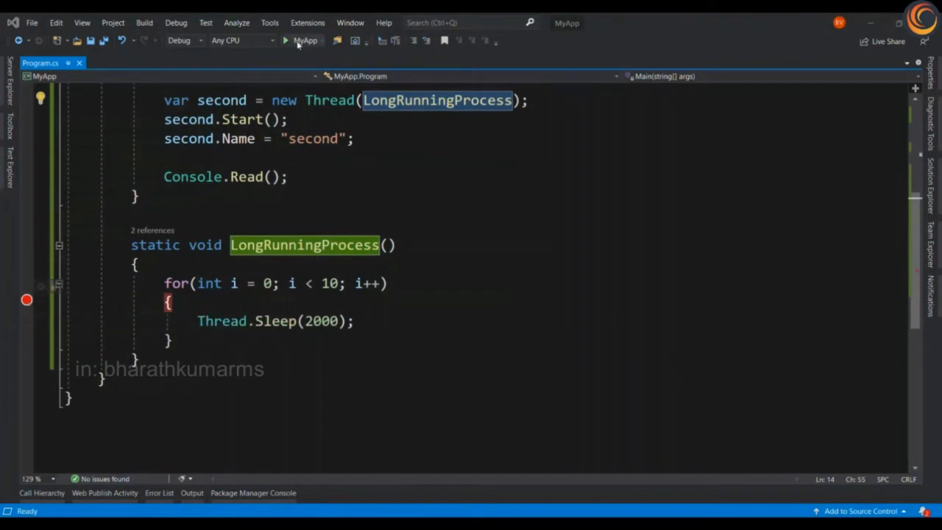
click(286, 41)
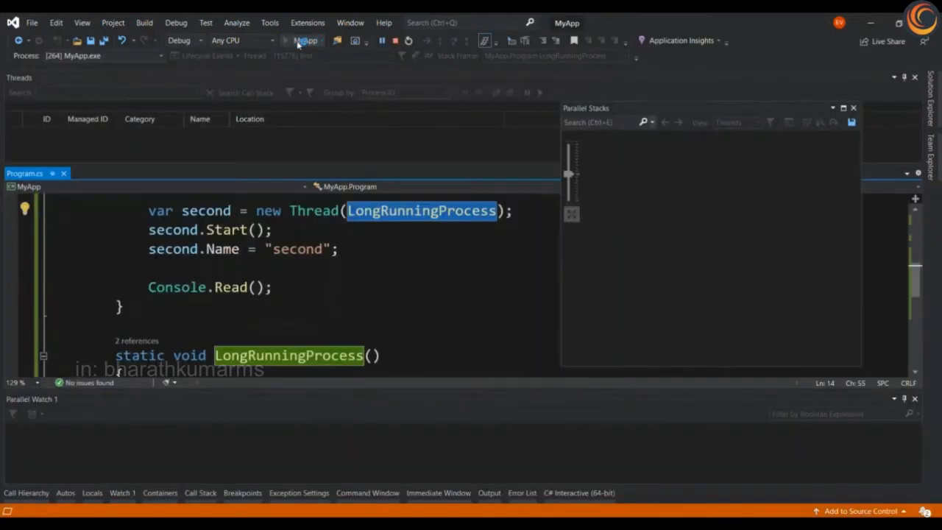
click(306, 40)
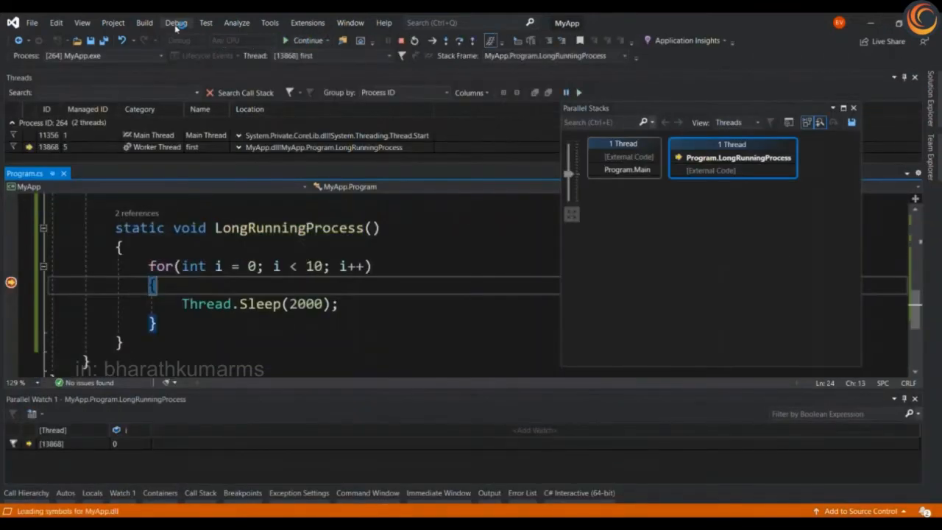
click(176, 23)
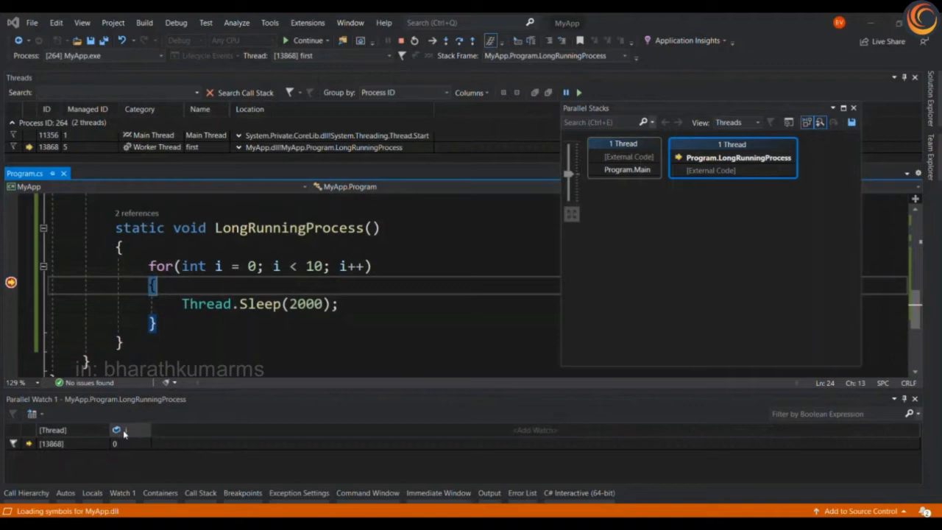
mouse_move(126, 443)
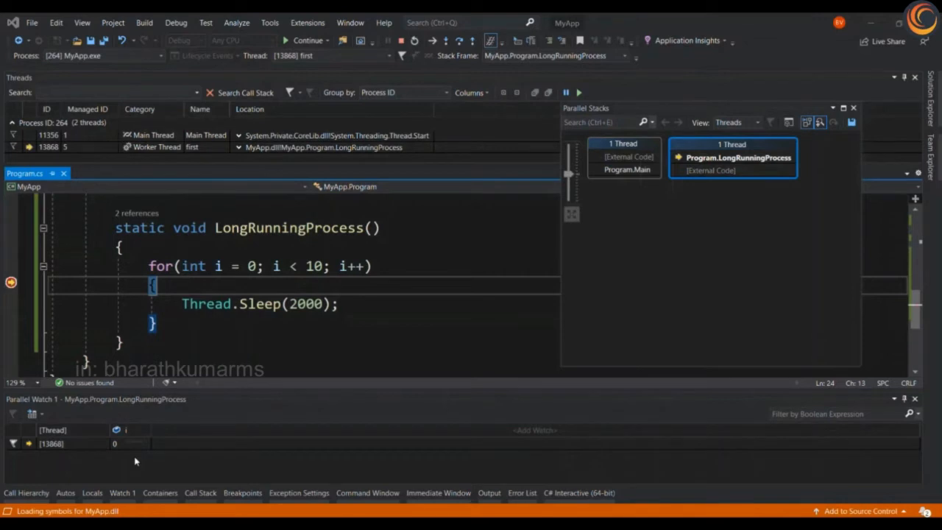
mouse_move(120, 443)
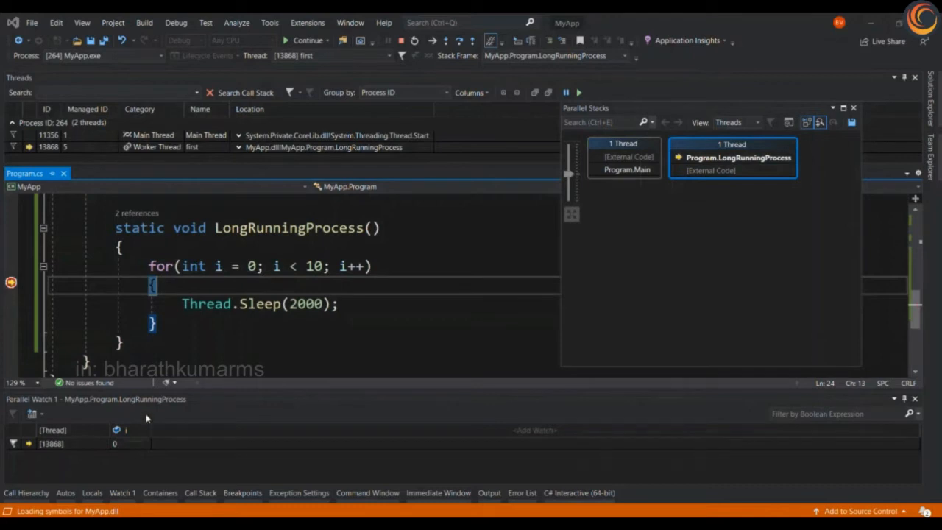
Step: Show where worker threads 'first' and 'second' are in the source, scrolling the editor to Main
click(308, 40)
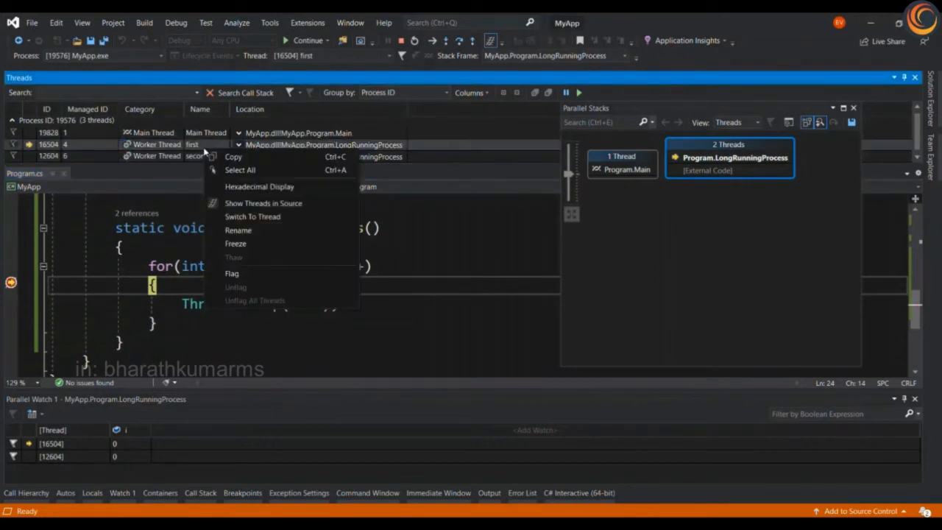
mouse_move(262, 203)
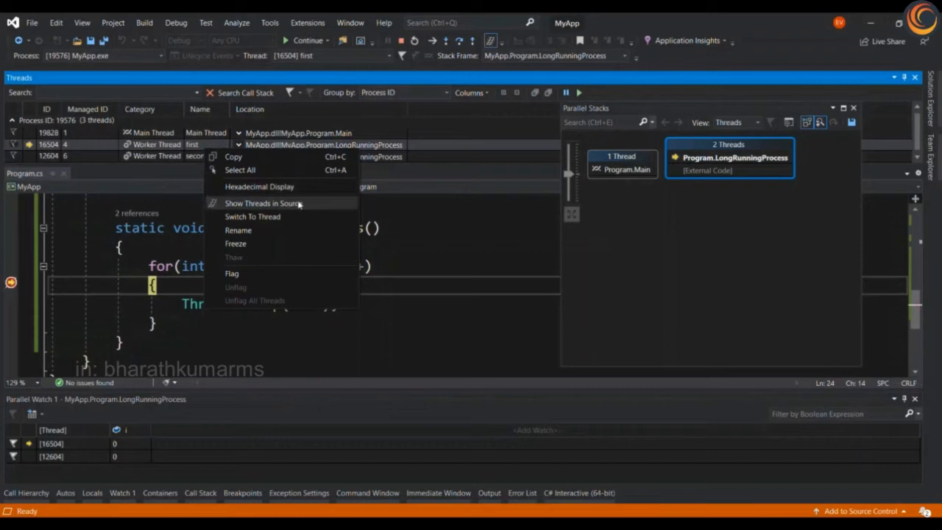
click(253, 217)
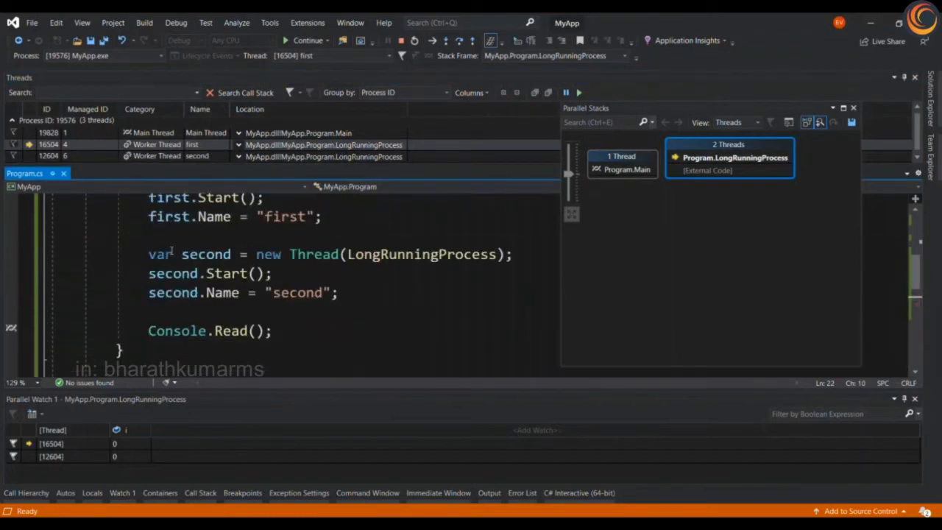
scroll(down, 3)
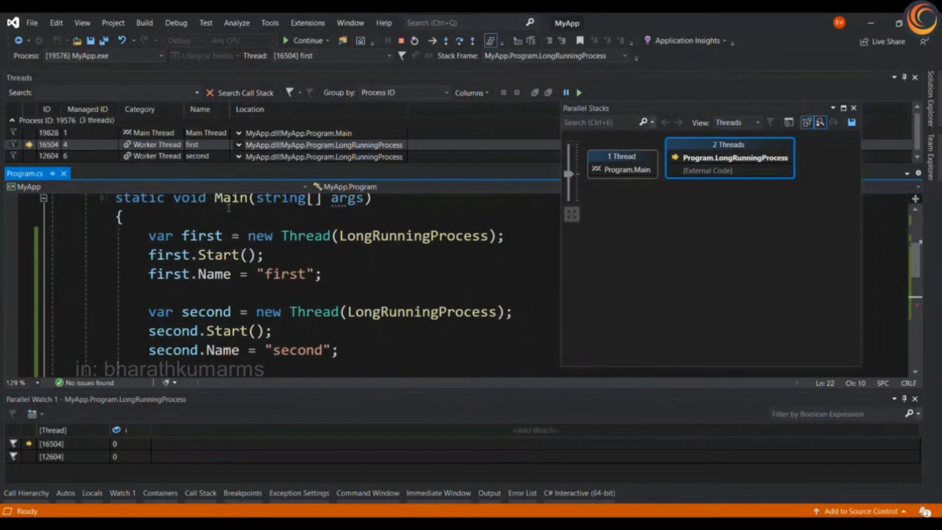
Step: Continue through several loop breakpoint hits until i reaches 4 for 'first' and 3 for 'second'
click(307, 39)
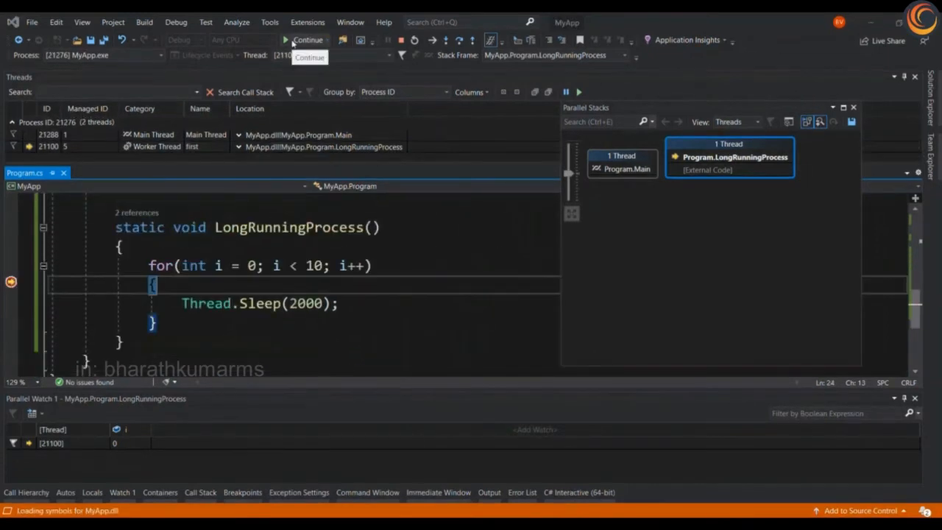
click(302, 40)
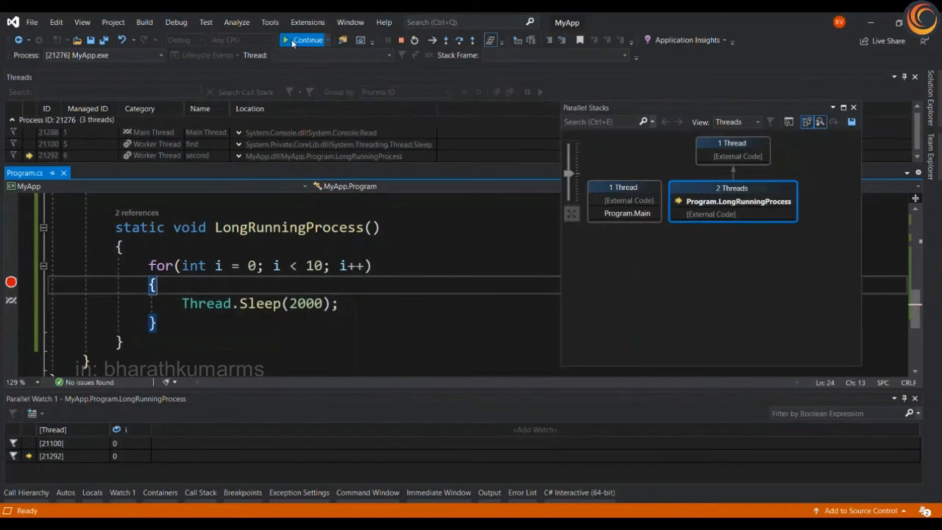
click(302, 40)
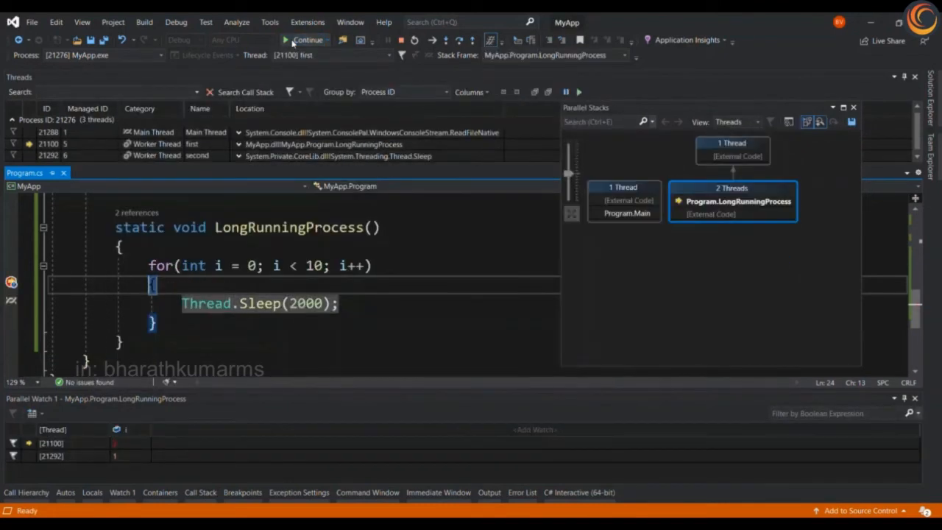
click(307, 40)
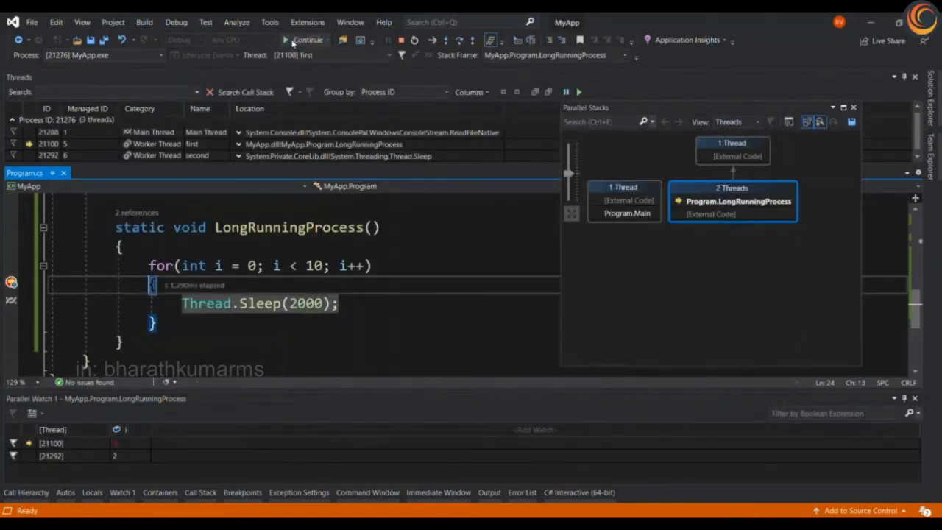
click(306, 40)
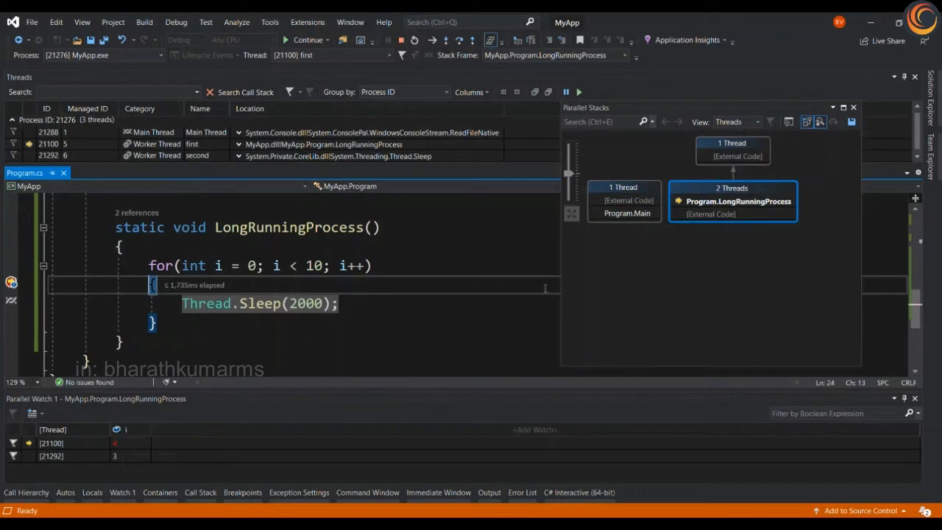
mouse_move(666, 260)
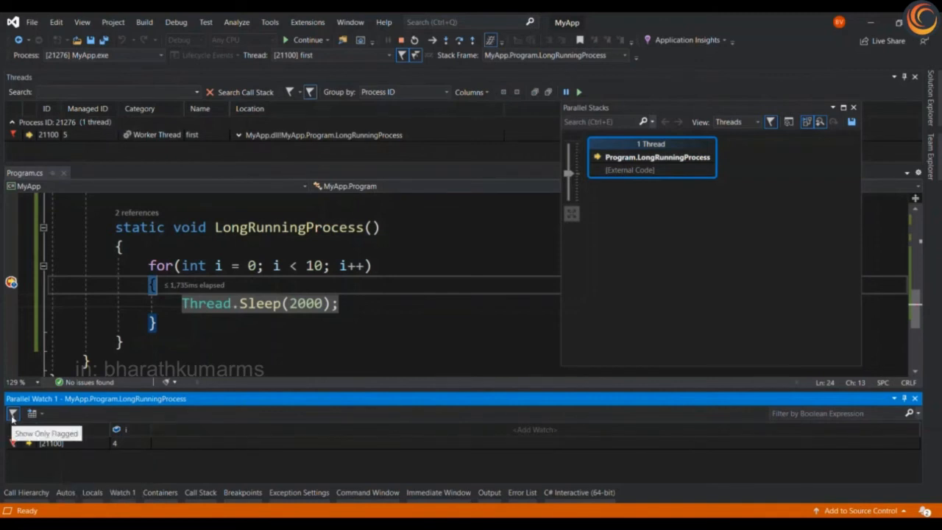
Step: Continue to finish the current run and restart debugging
click(307, 39)
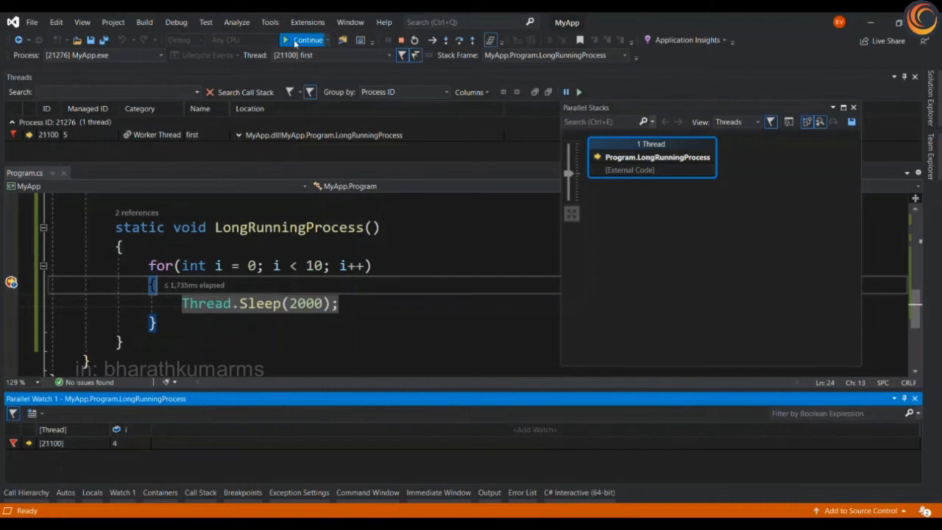
click(305, 39)
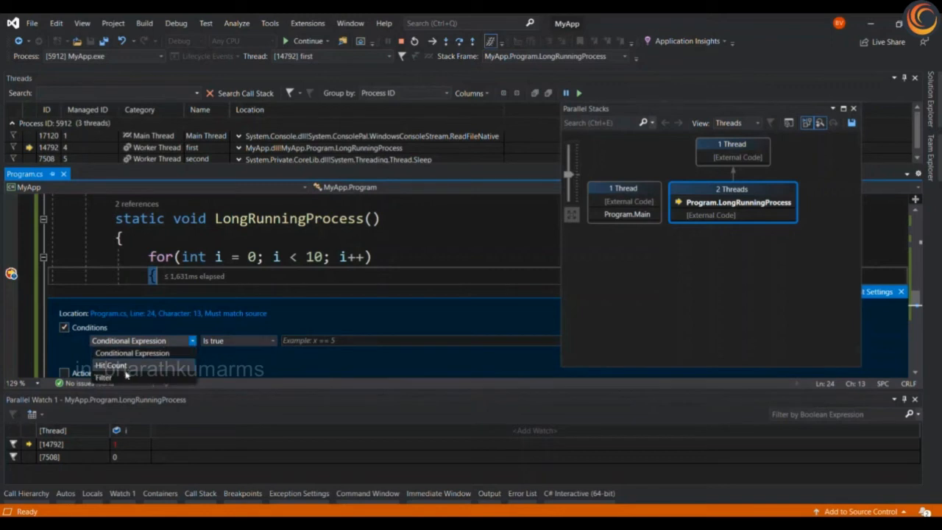
Step: Give the loop breakpoint a Filter condition ThreadName == first and save it
click(103, 378)
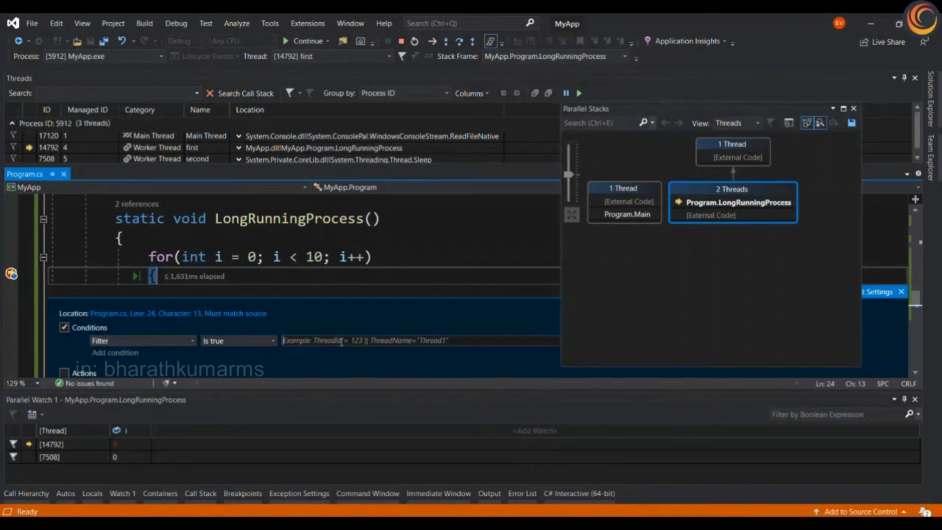
text(th)
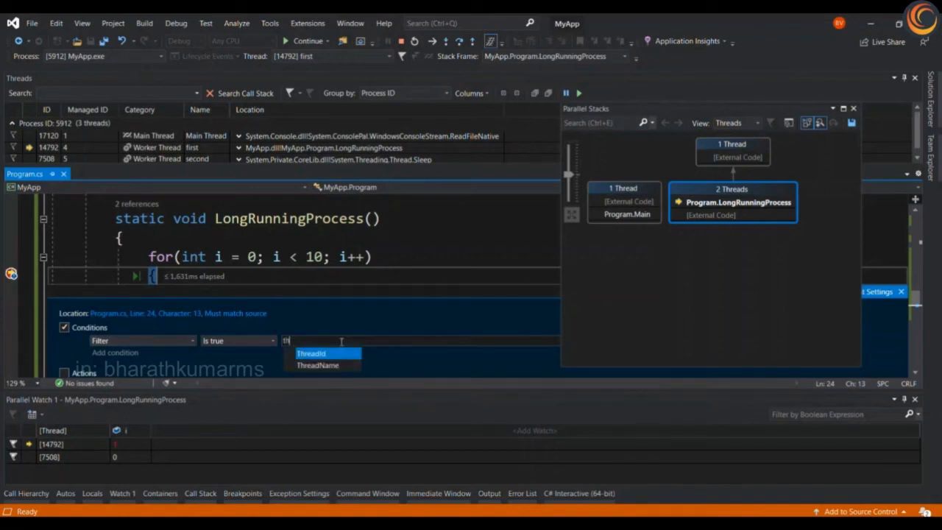
click(318, 365)
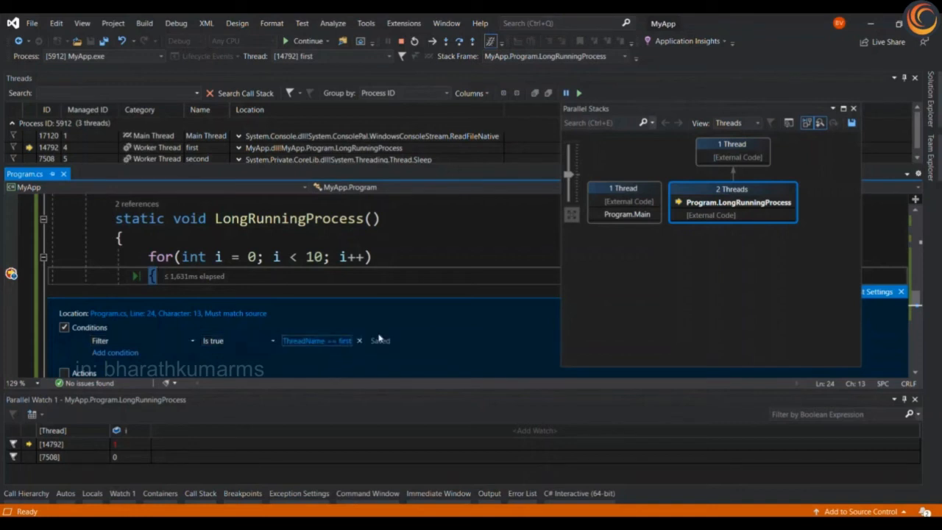
click(308, 41)
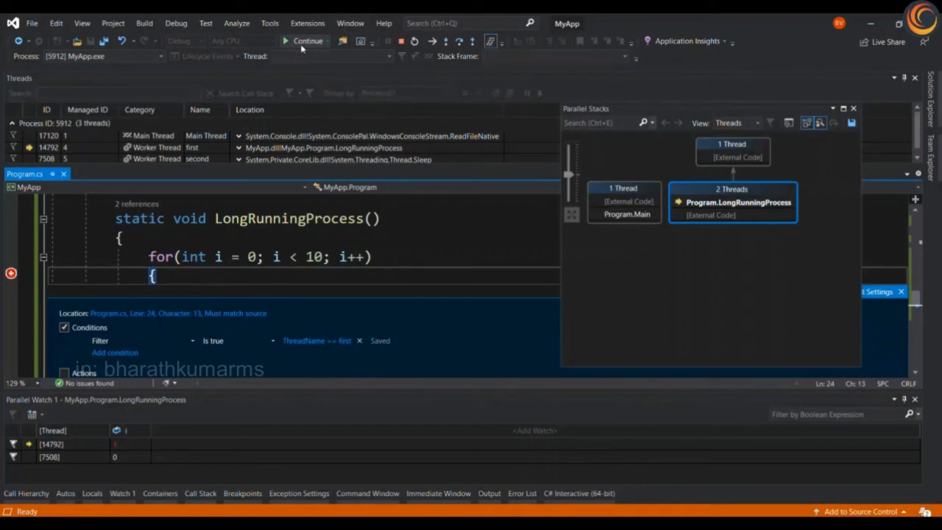
Step: Continue through several filtered breakpoint hits on thread 'first'
click(307, 40)
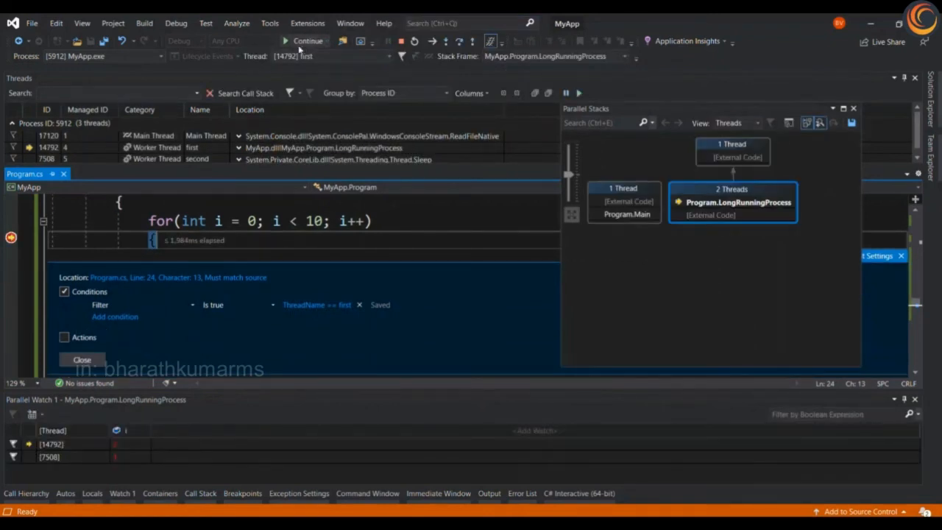
click(307, 41)
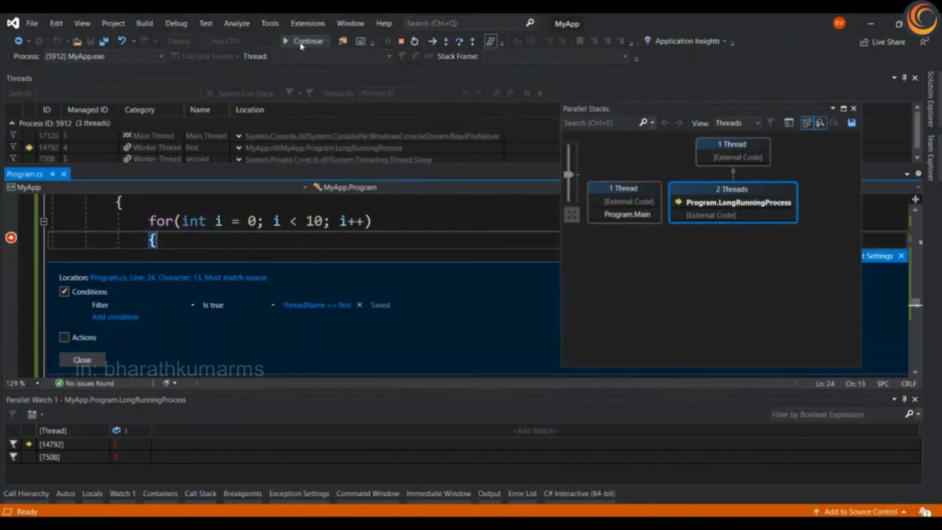
click(307, 40)
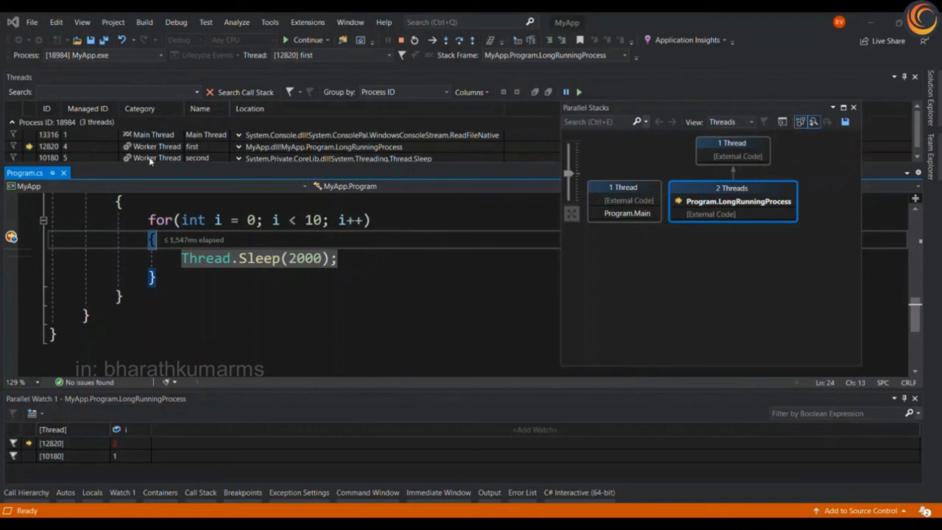
Step: Freeze thread 'second' in the Threads window and resume to the next loop hit on 'first'
right_click(196, 155)
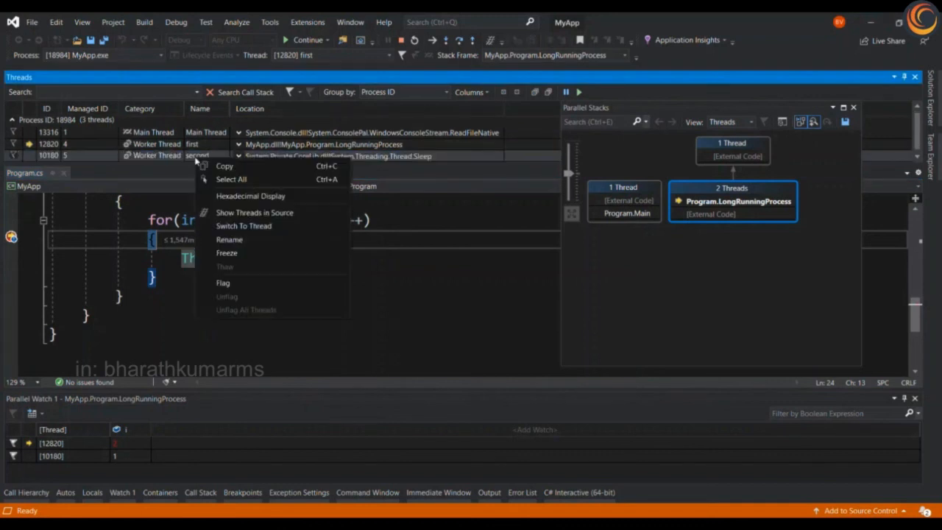
mouse_move(214, 189)
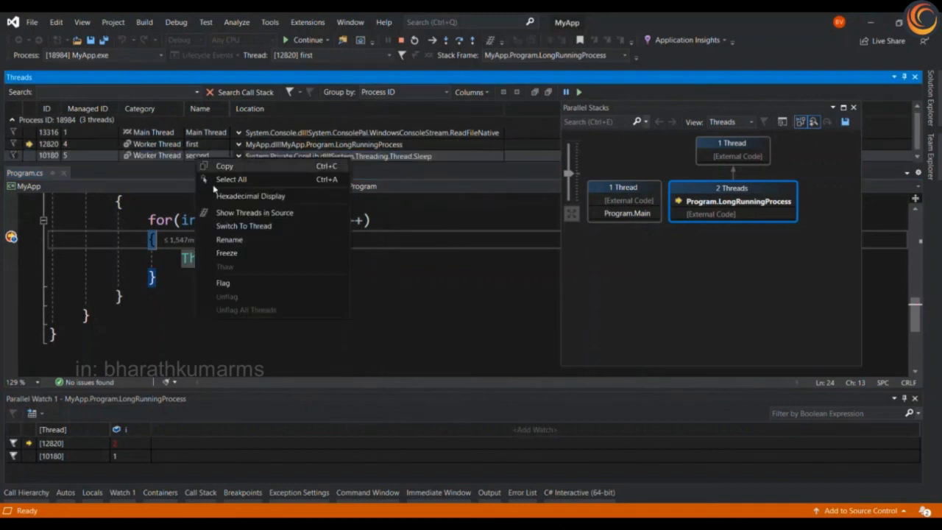
click(244, 225)
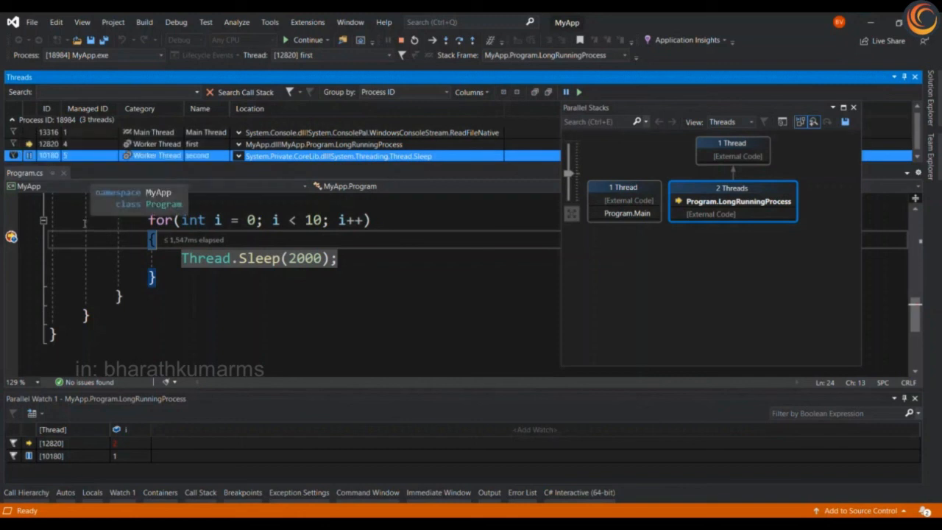
click(307, 40)
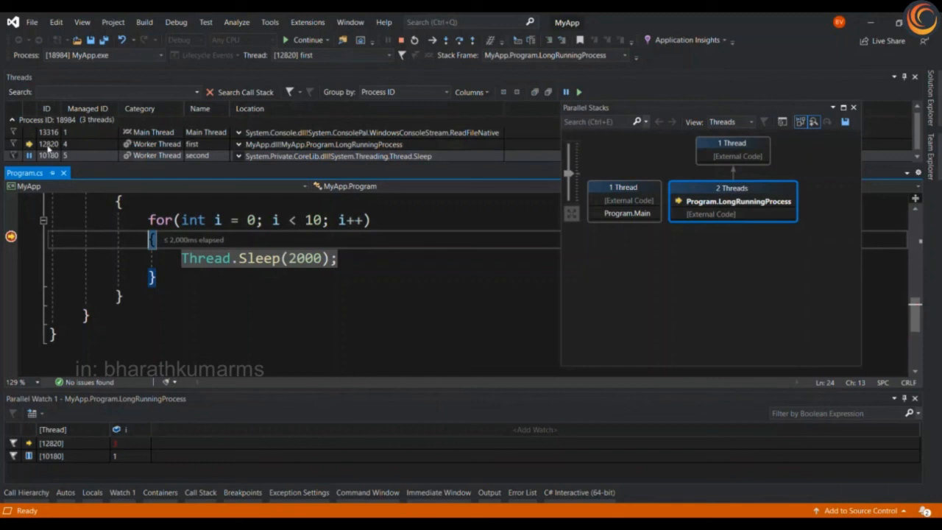
mouse_move(306, 137)
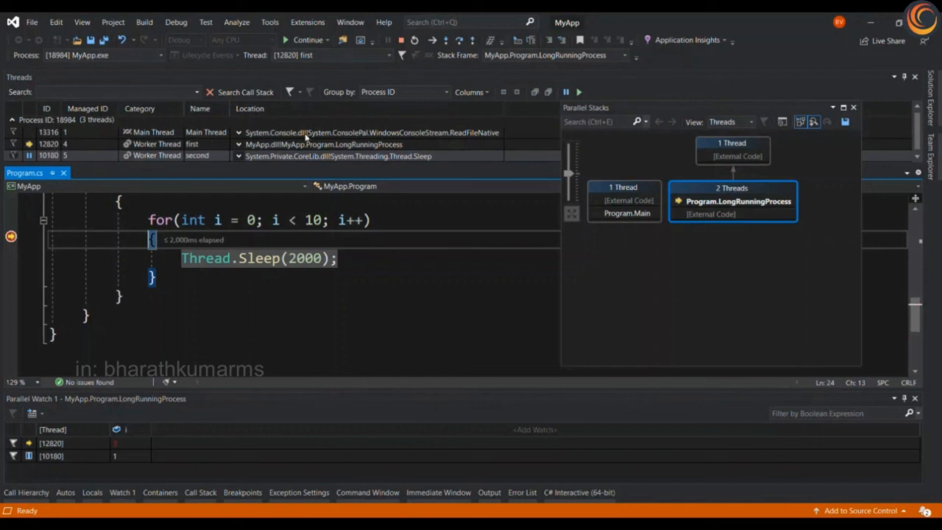
mouse_move(308, 39)
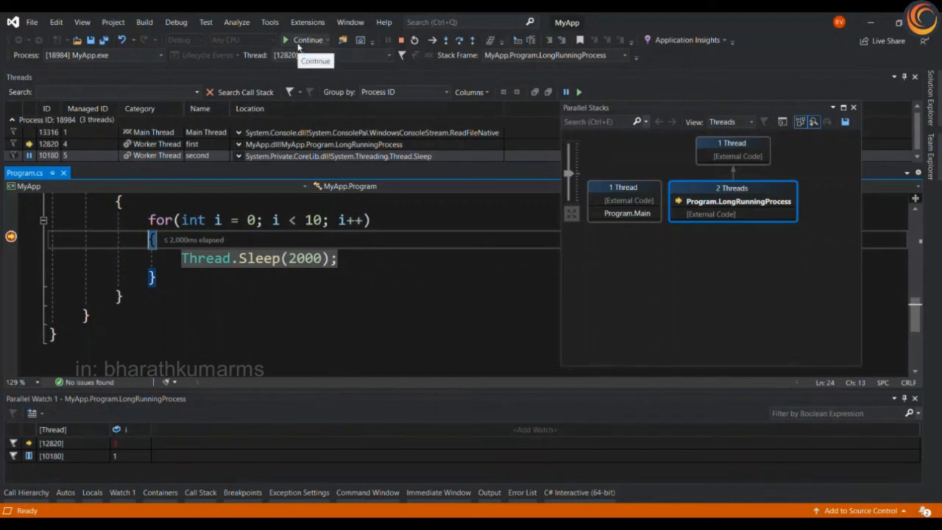